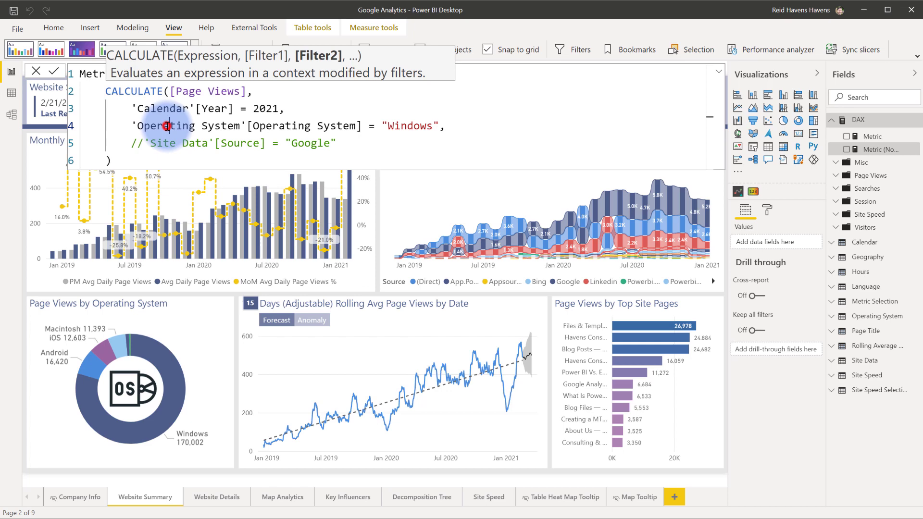
- Point out the trailing comma after the Windows filter that breaks the non-optimized measure
click(136, 160)
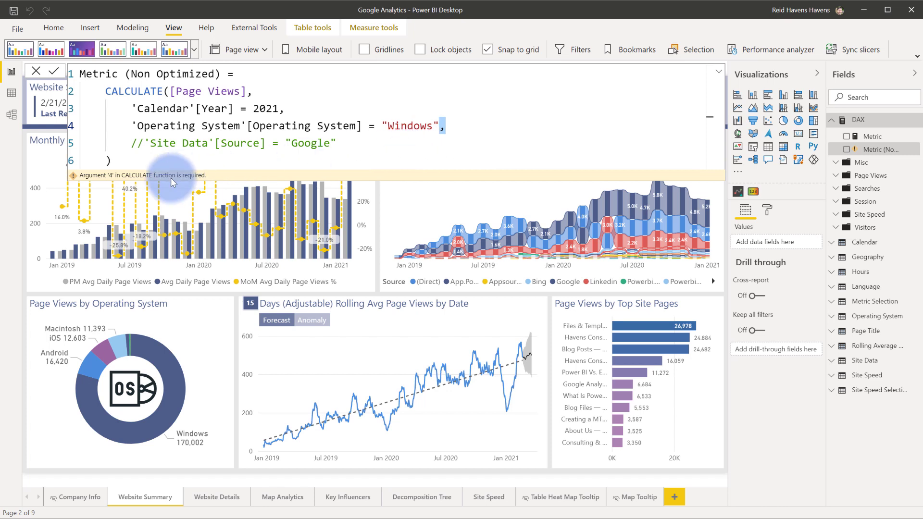
mouse_move(103, 182)
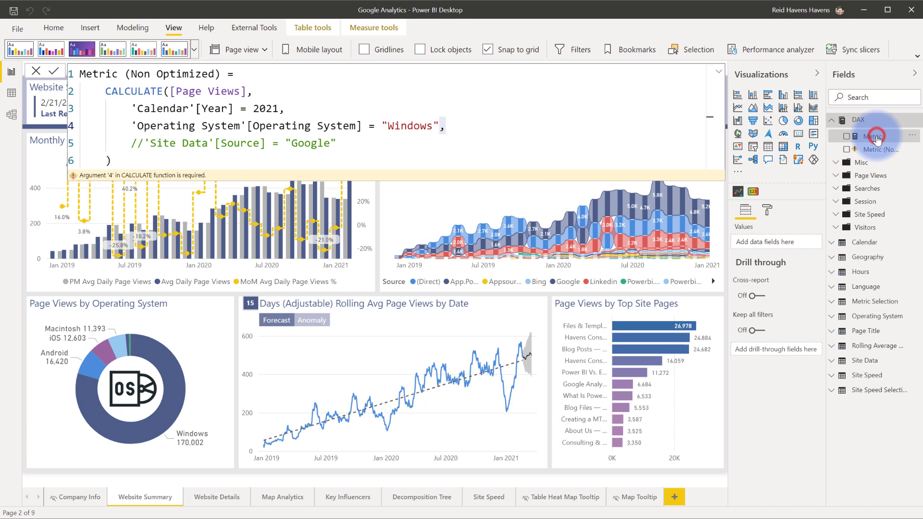
- Comment out the Google source filter in the leading-comma Metric measure with //, keeping it error-free
click(877, 136)
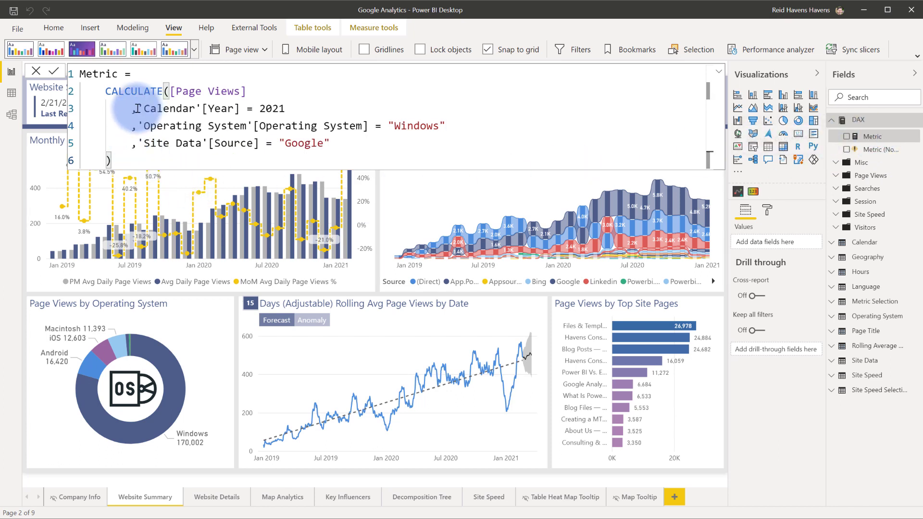
click(135, 124)
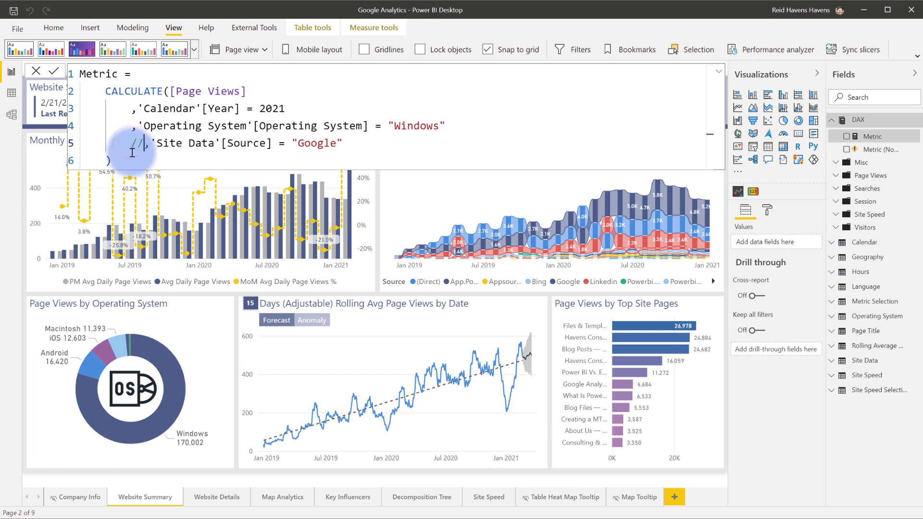
text(//)
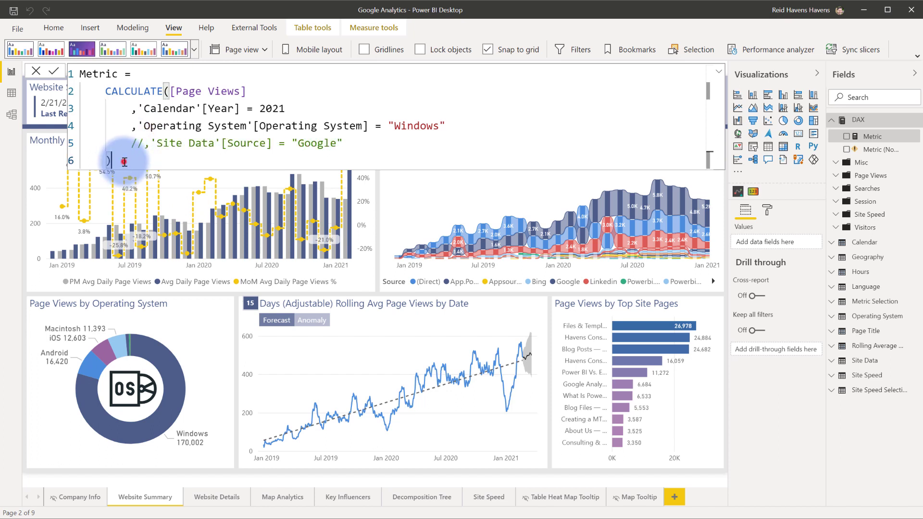